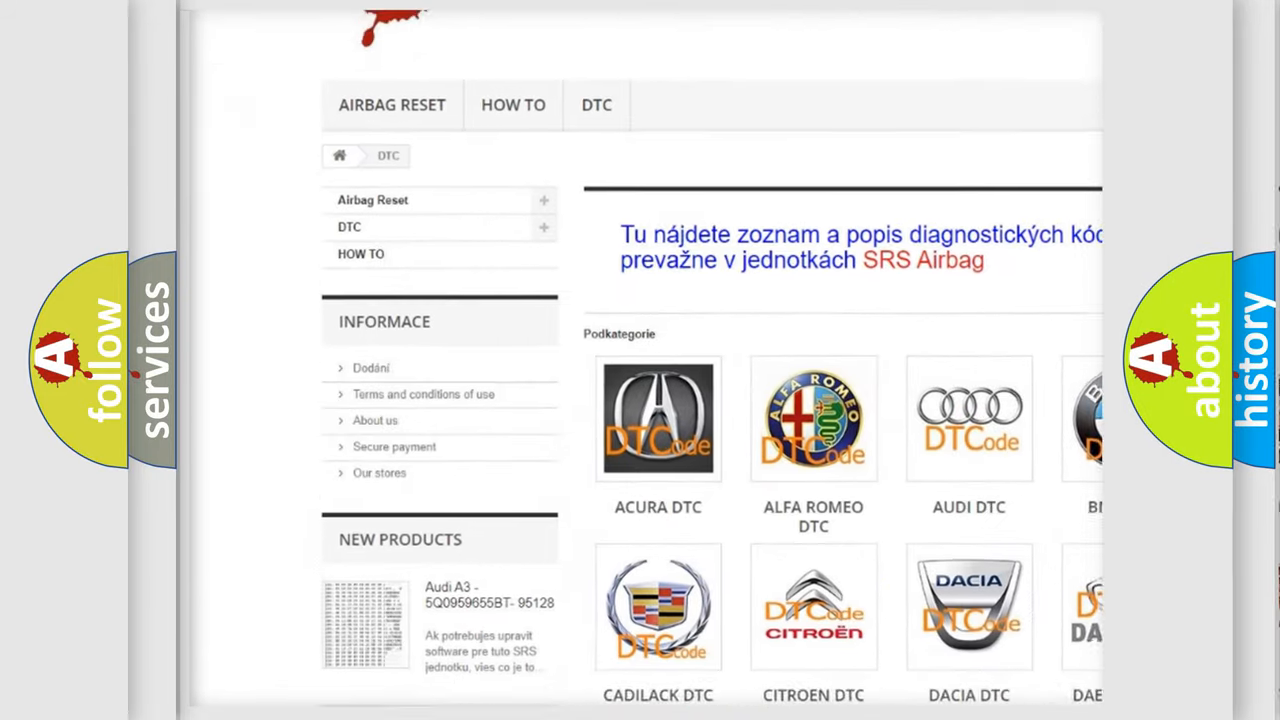
scroll(down, 3)
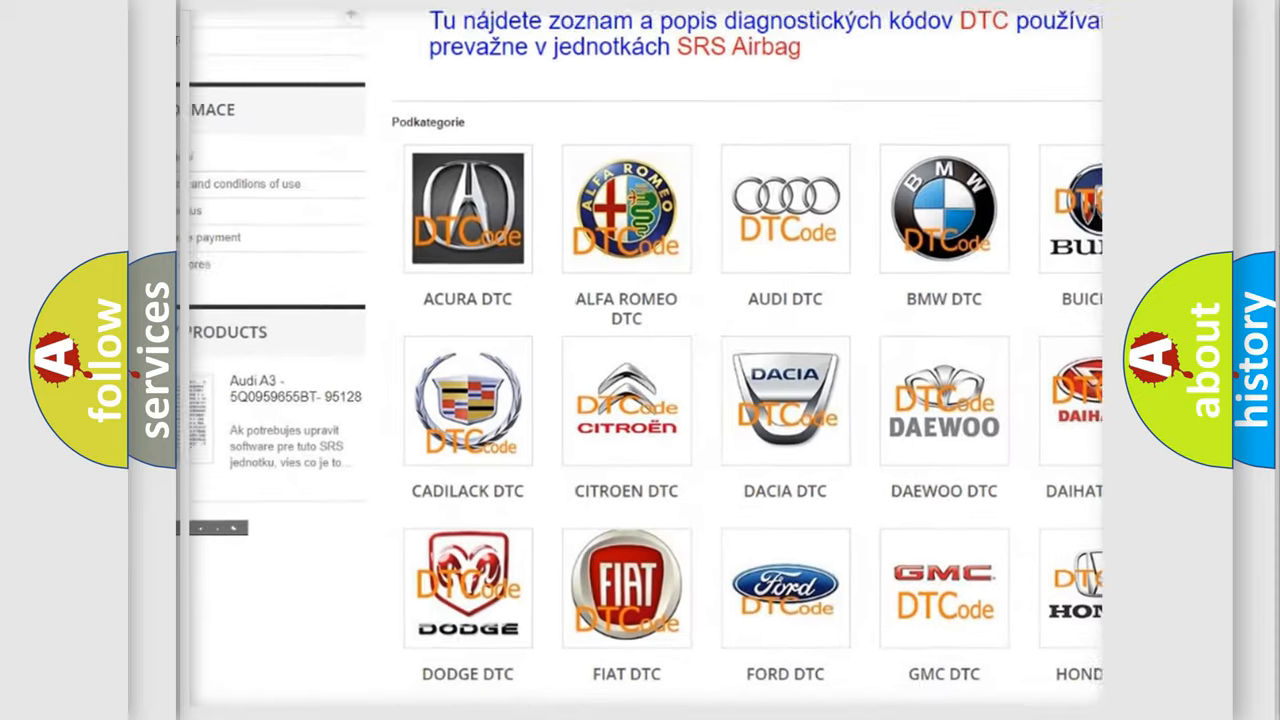
scroll(down, 3)
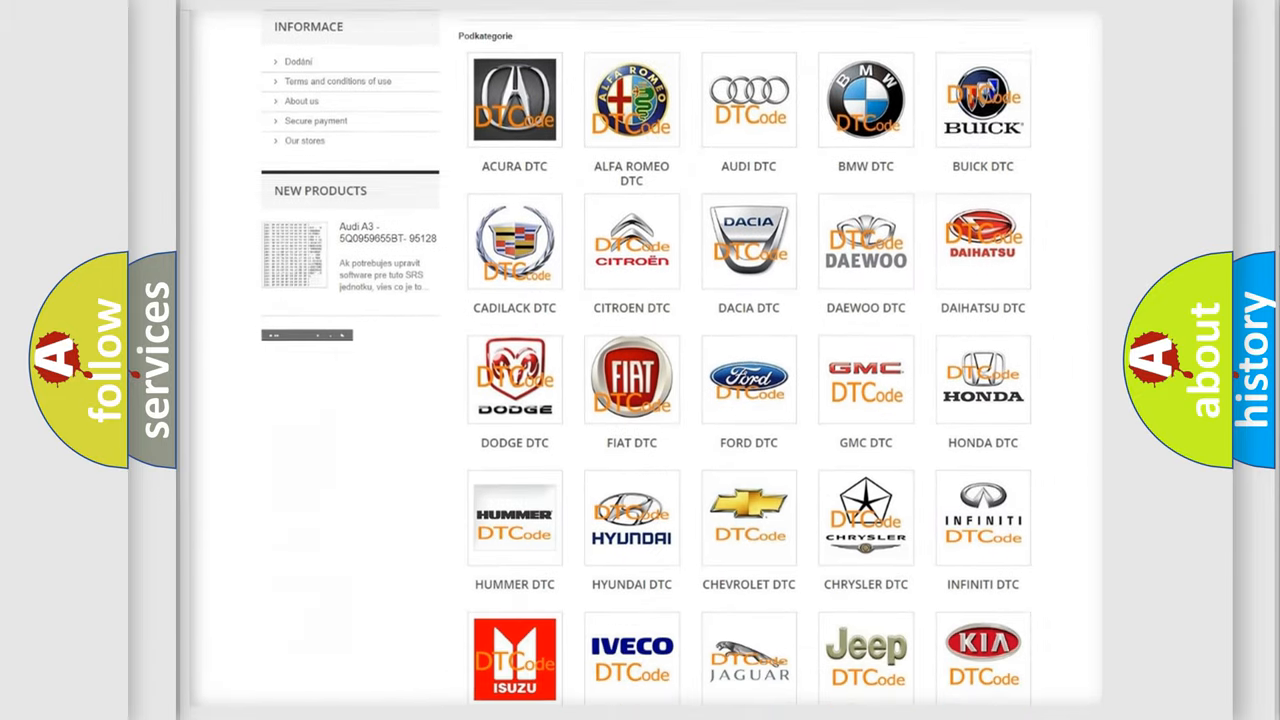
scroll(down, 3)
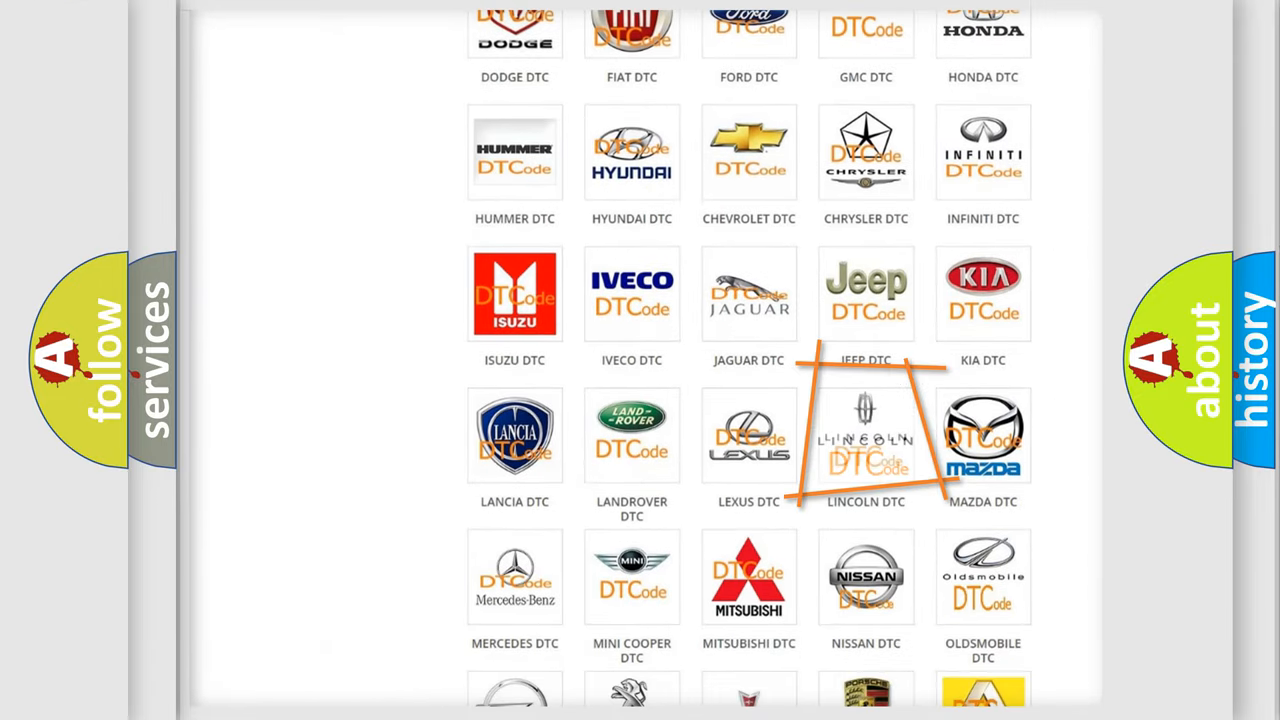